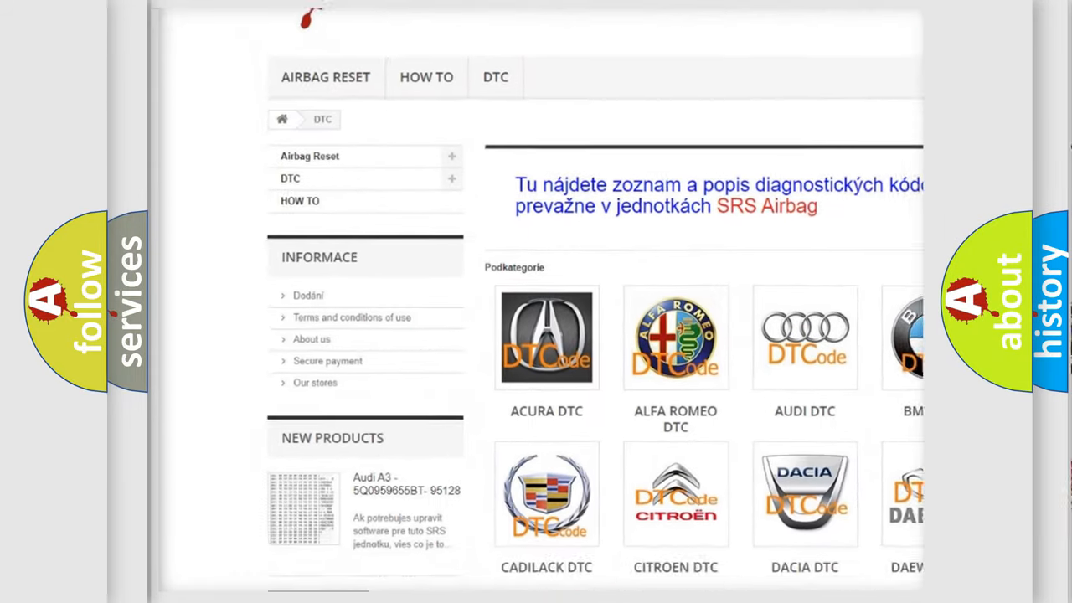
{"action": "scroll", "scroll_direction": "down", "scroll_amount": 3}
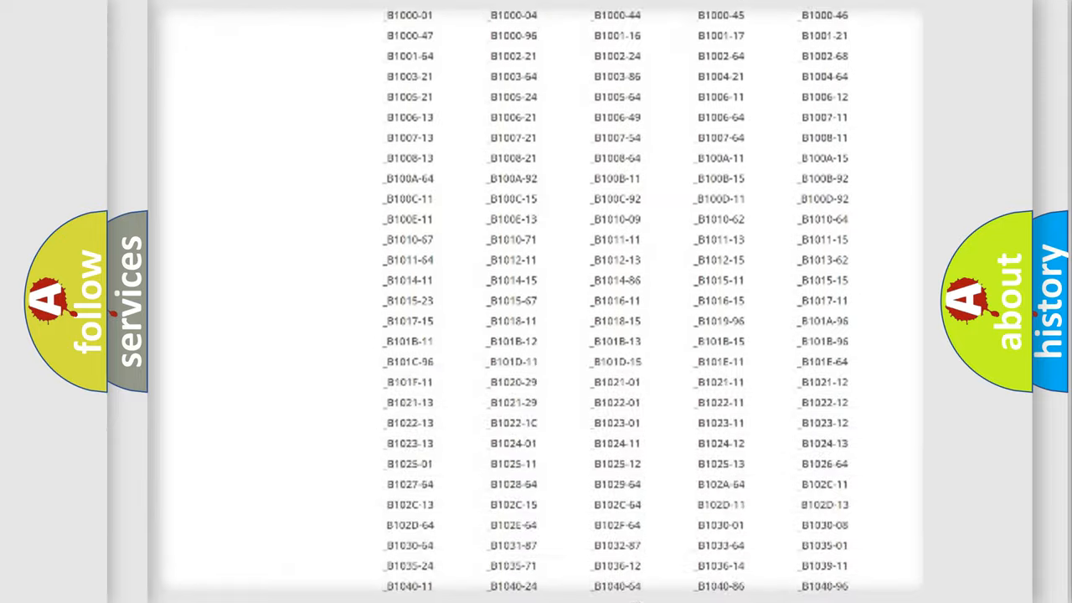
{"action": "scroll", "scroll_direction": "down", "scroll_amount": 3}
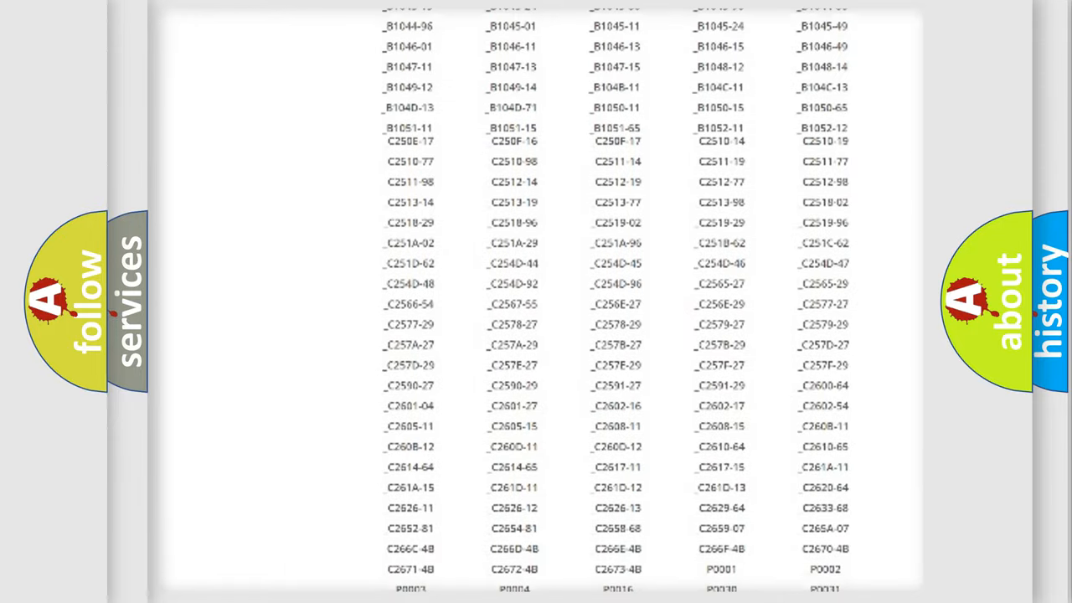